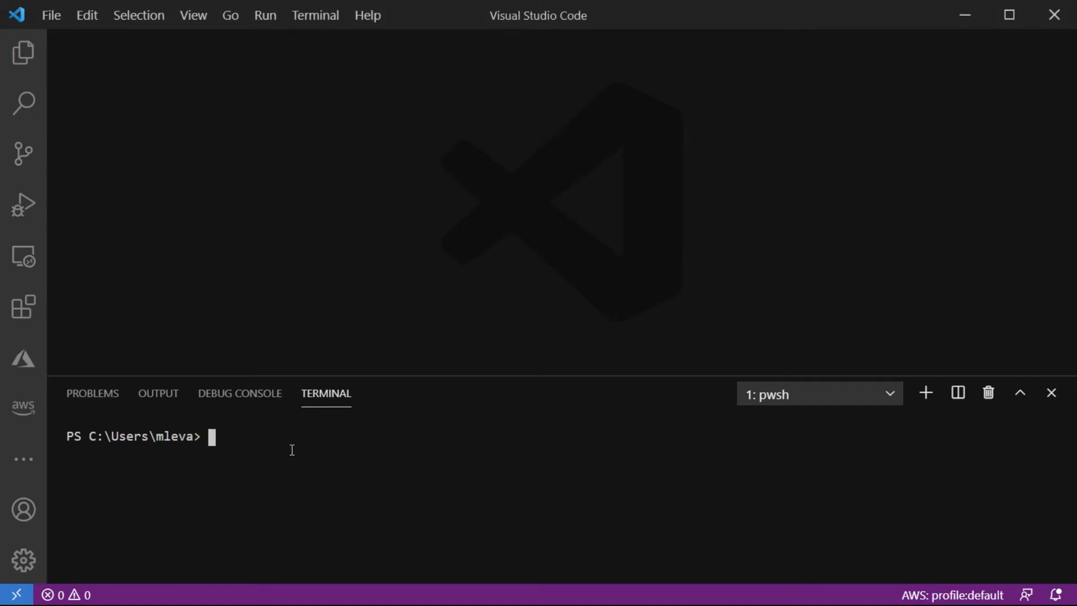
Run npm install -g cdktf-cli in the integrated terminal and let it finish.
type("npm install")
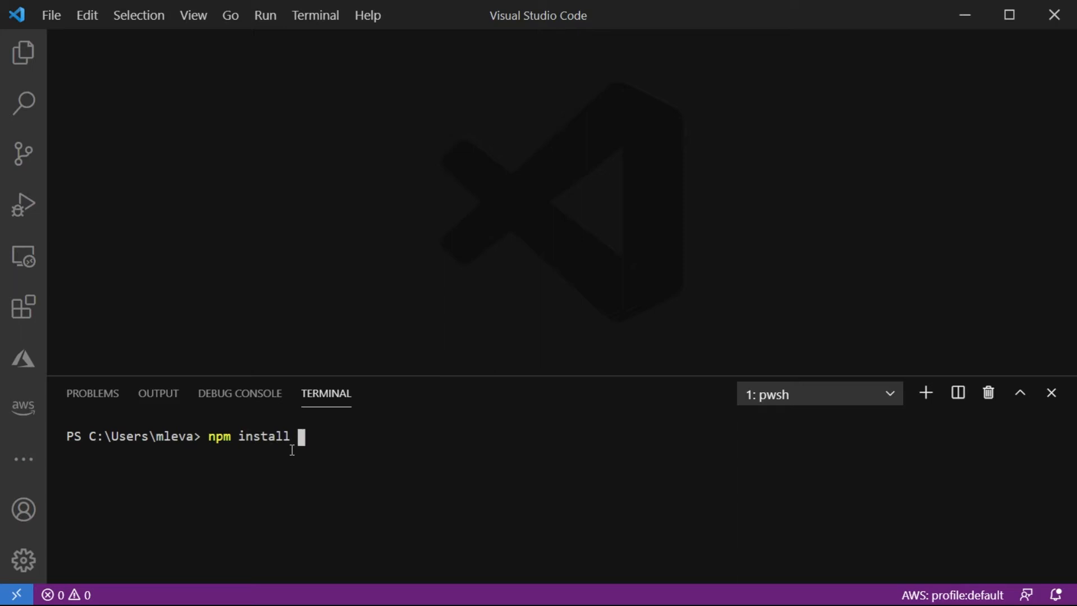
type("-g cdk")
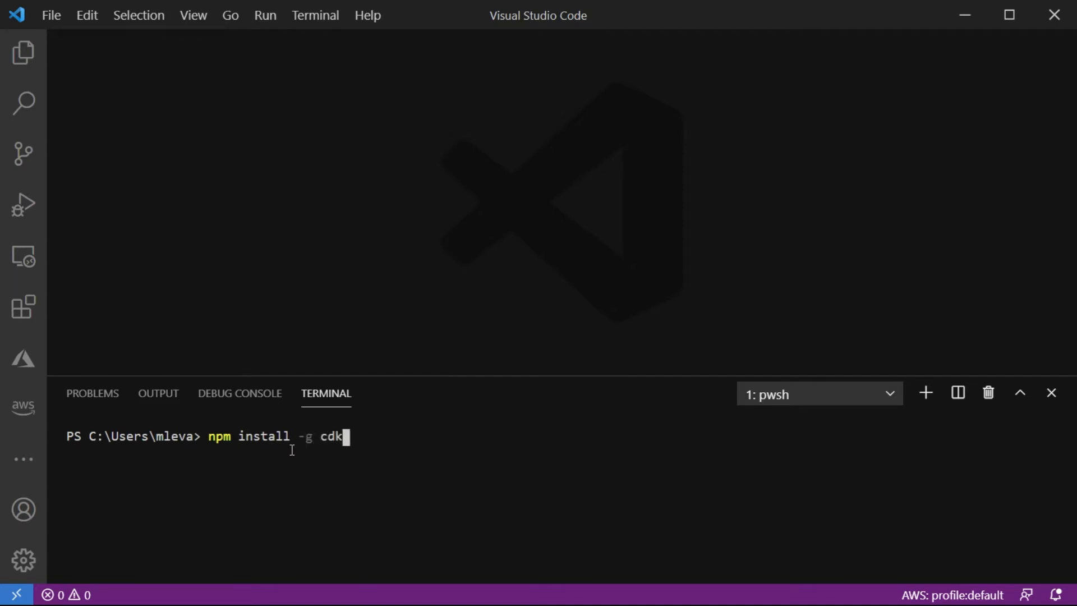
type("tf-cli")
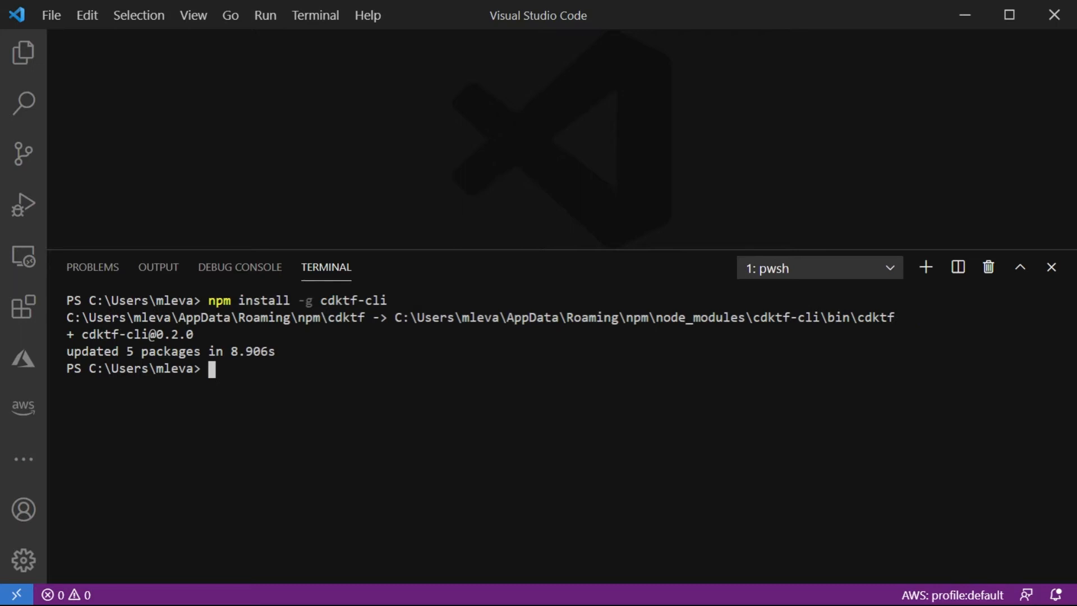
mouse_move(516, 414)
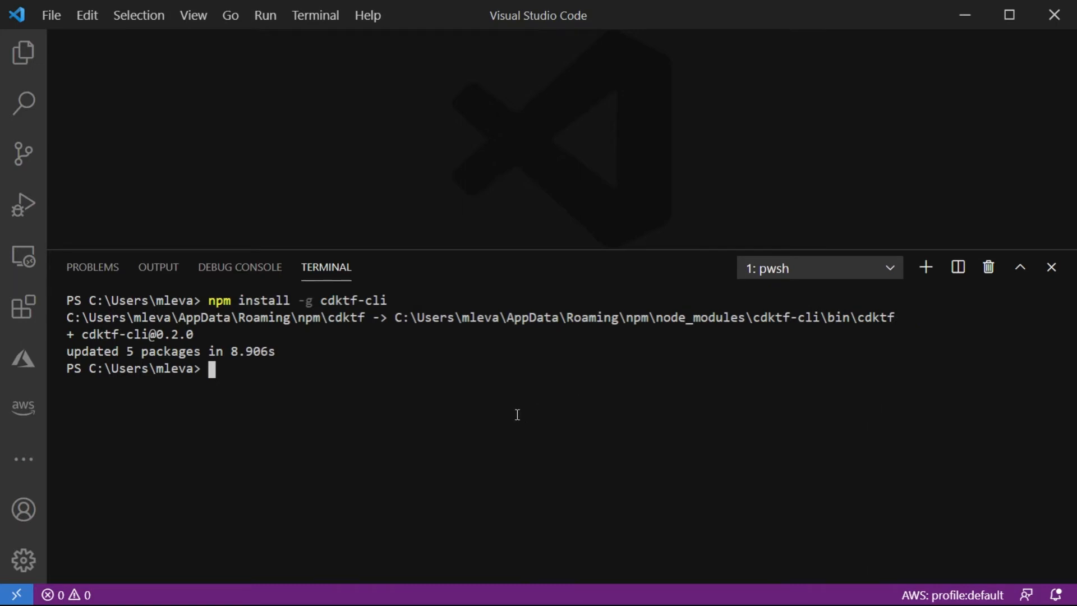
From the Desktop, make a youtubecdkdemo directory and change into it.
type("cd De")
type("m")
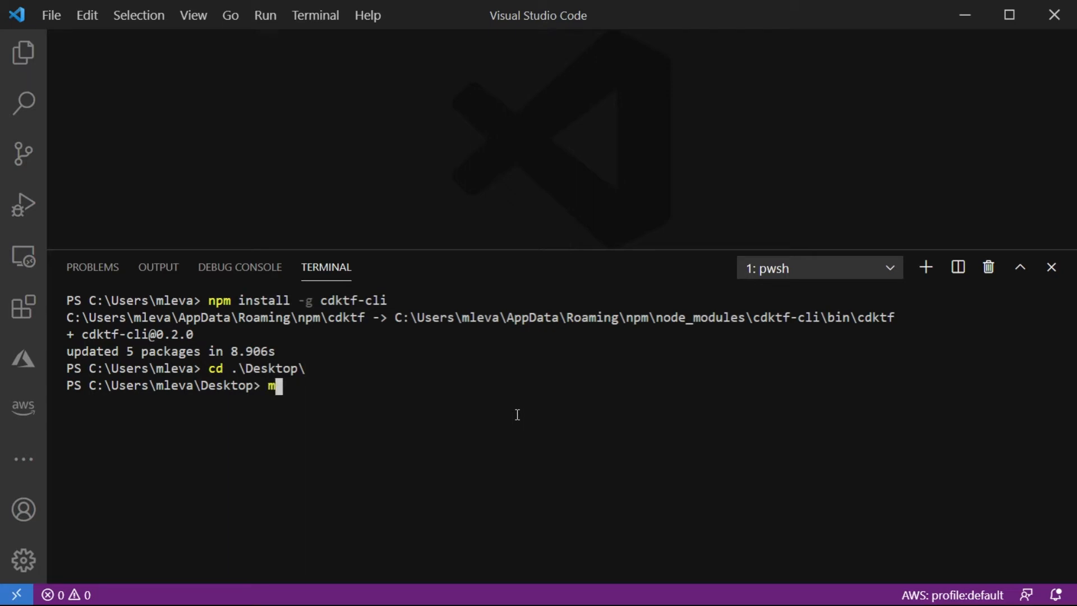
type("kdir youtub")
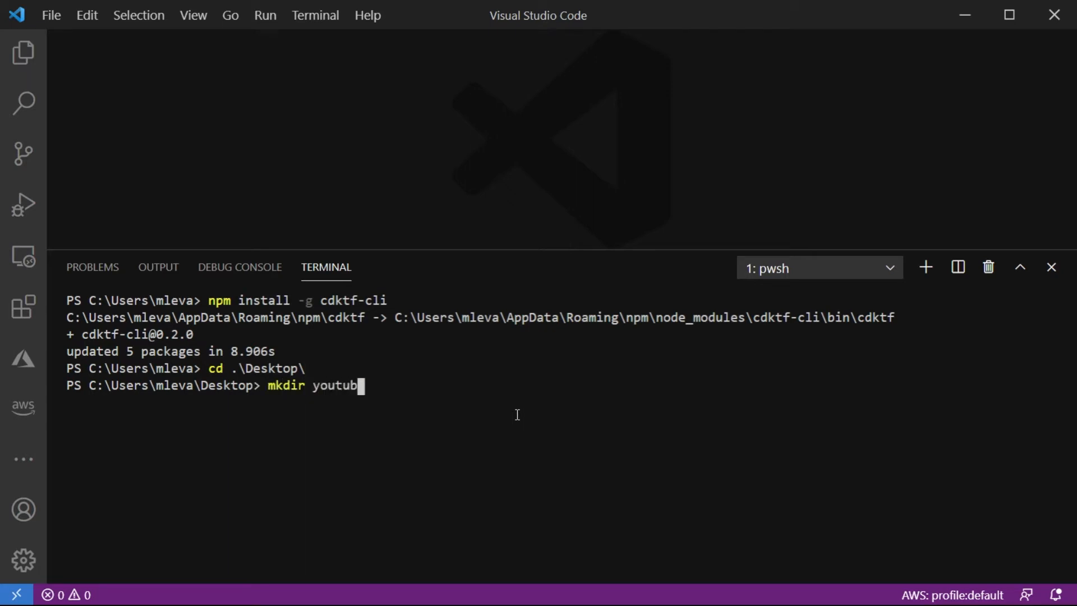
type("ecdkdc")
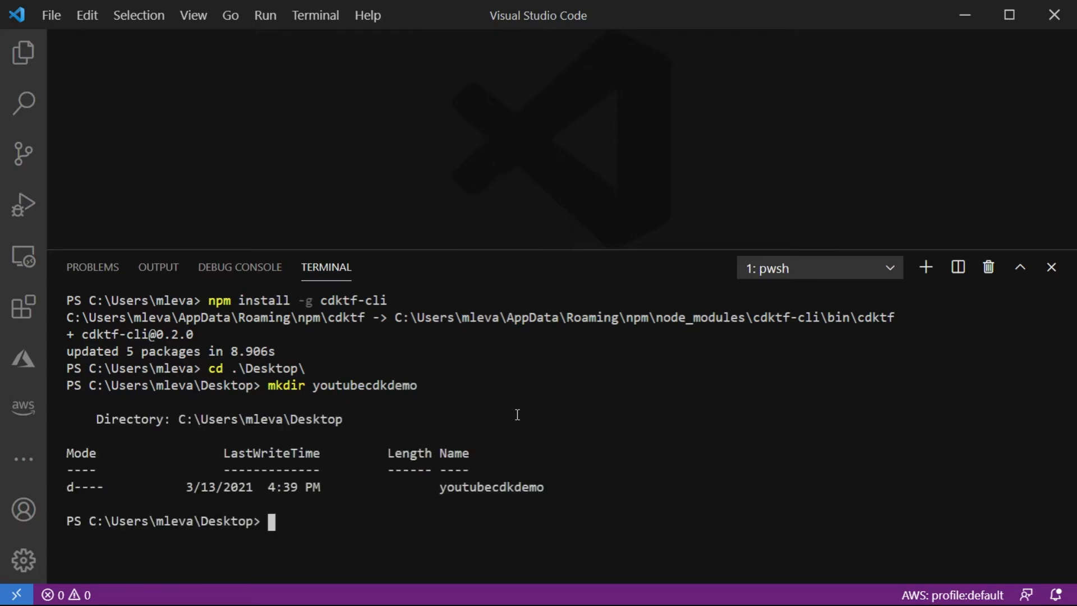
type("cd")
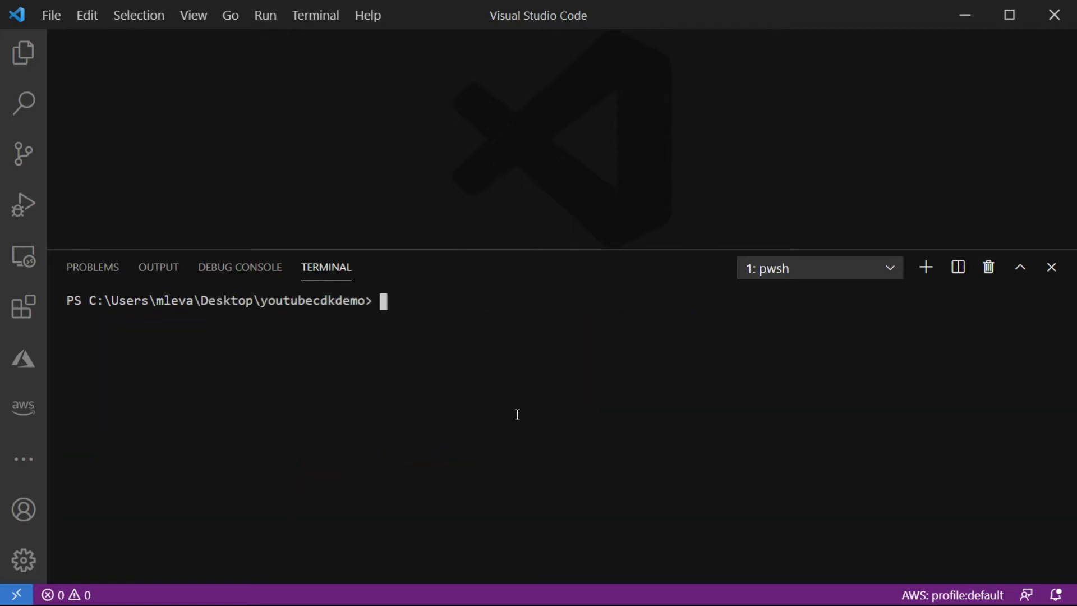
Run cdktf init --template=python and wait for the project setup to complete.
type("c")
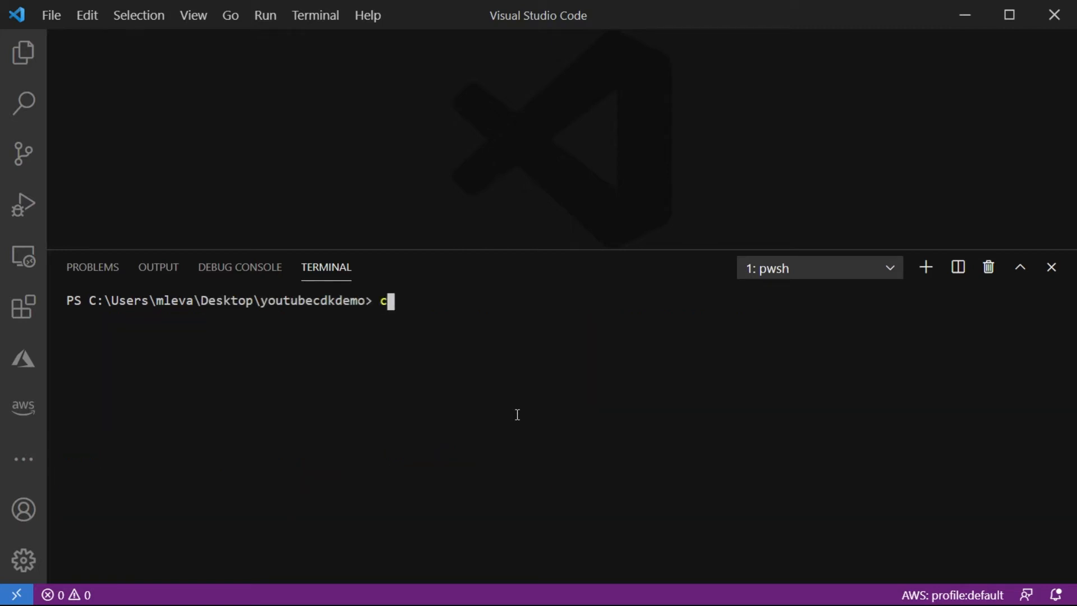
type("dktf")
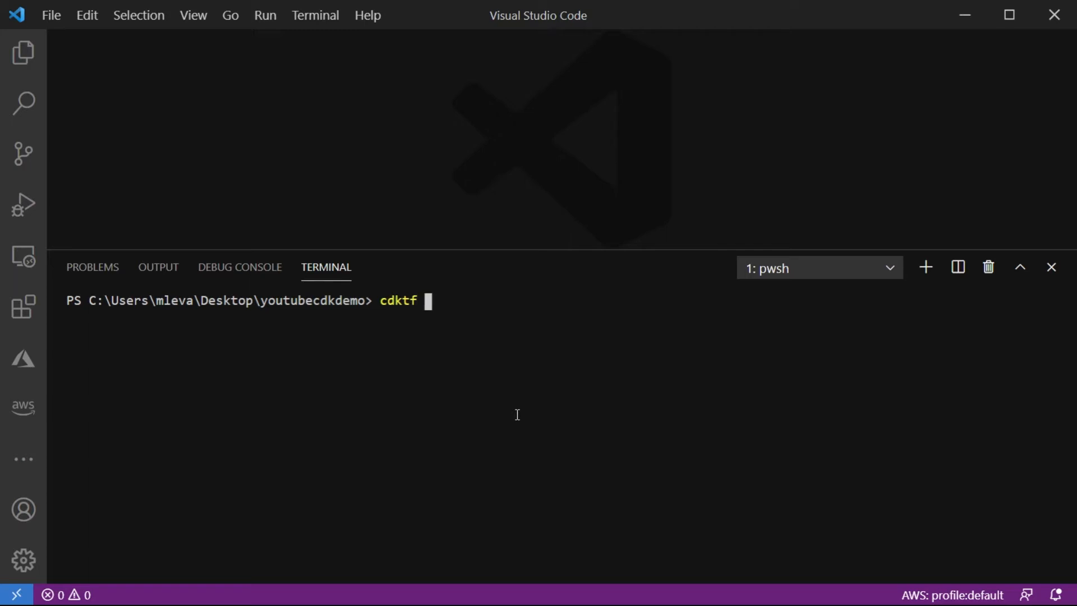
type("init --tem")
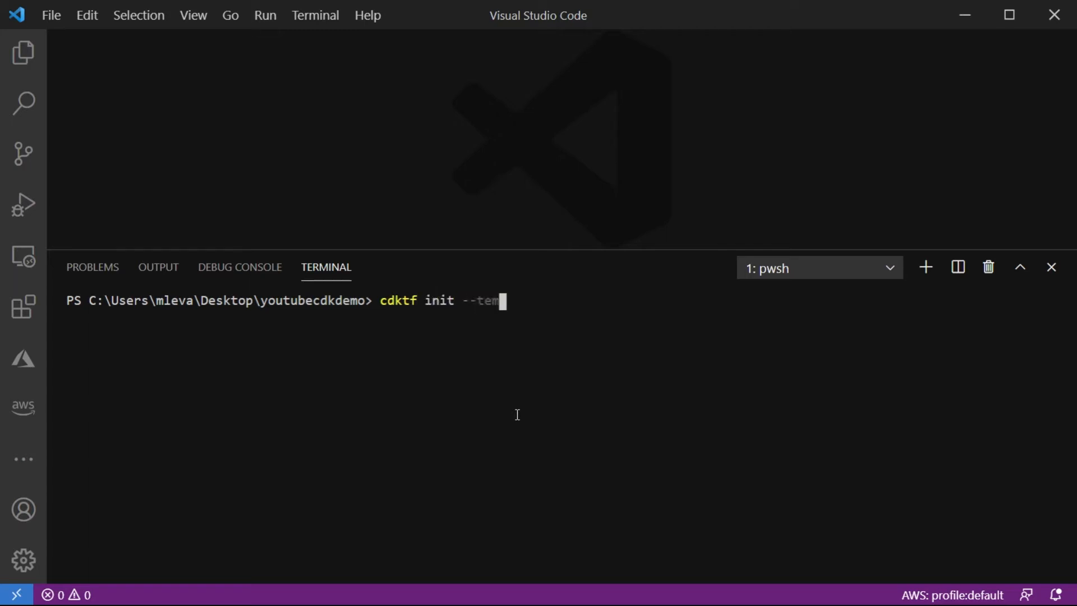
type("late=python")
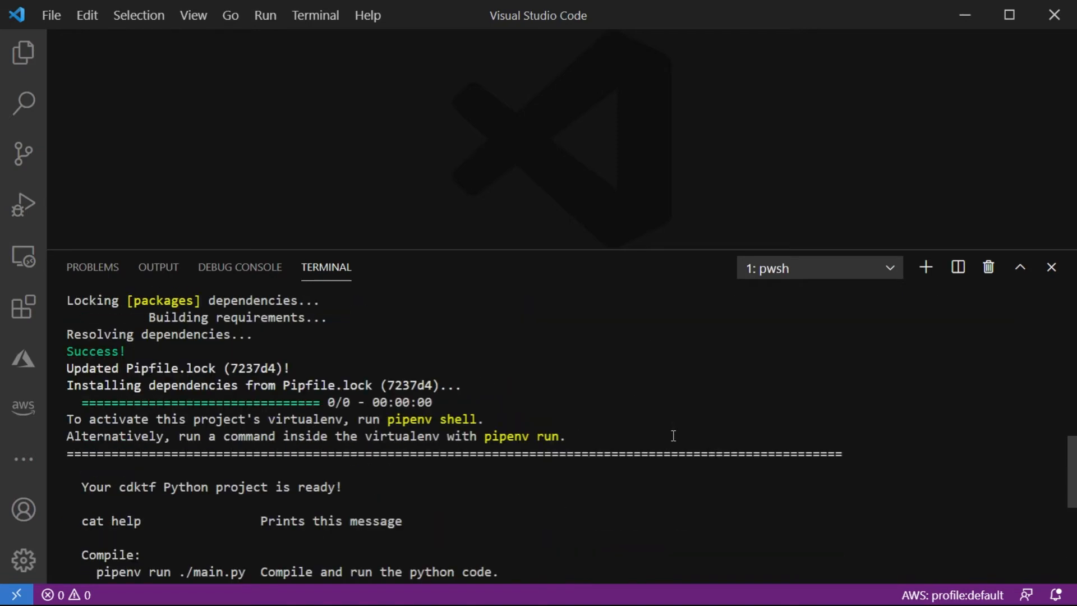
Open the youtubecdkdemo folder as the workspace via File > Open Folder and close the Welcome tab.
left_click(50, 15)
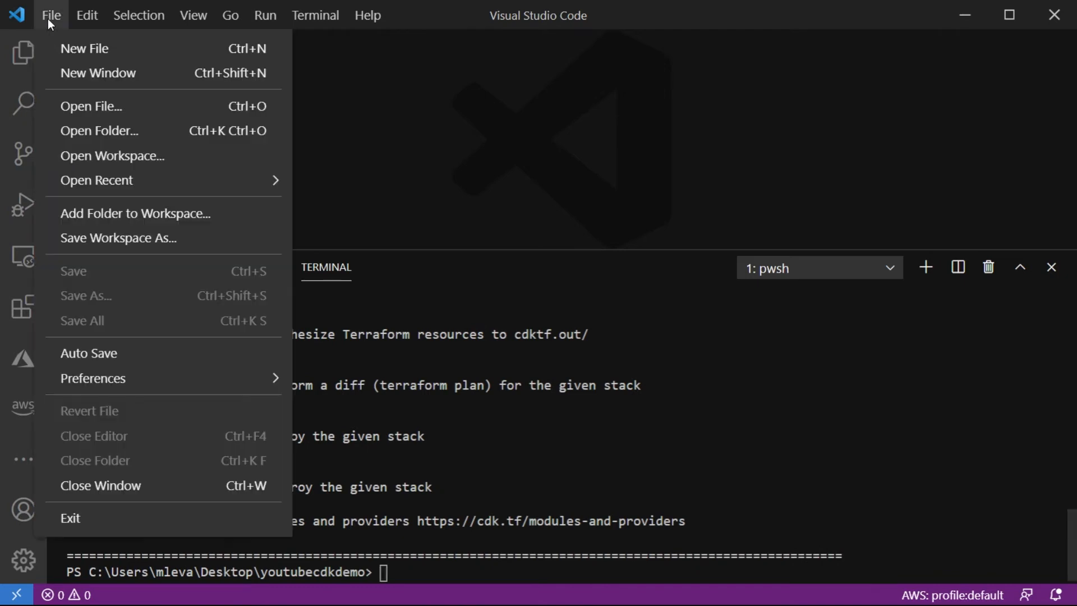
left_click(87, 123)
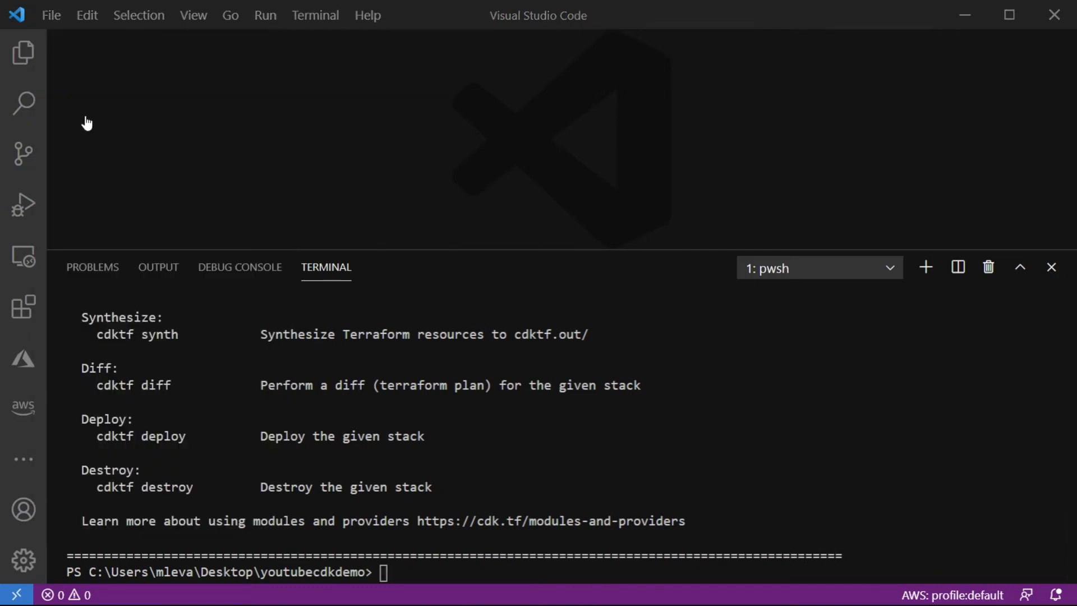
mouse_move(792, 119)
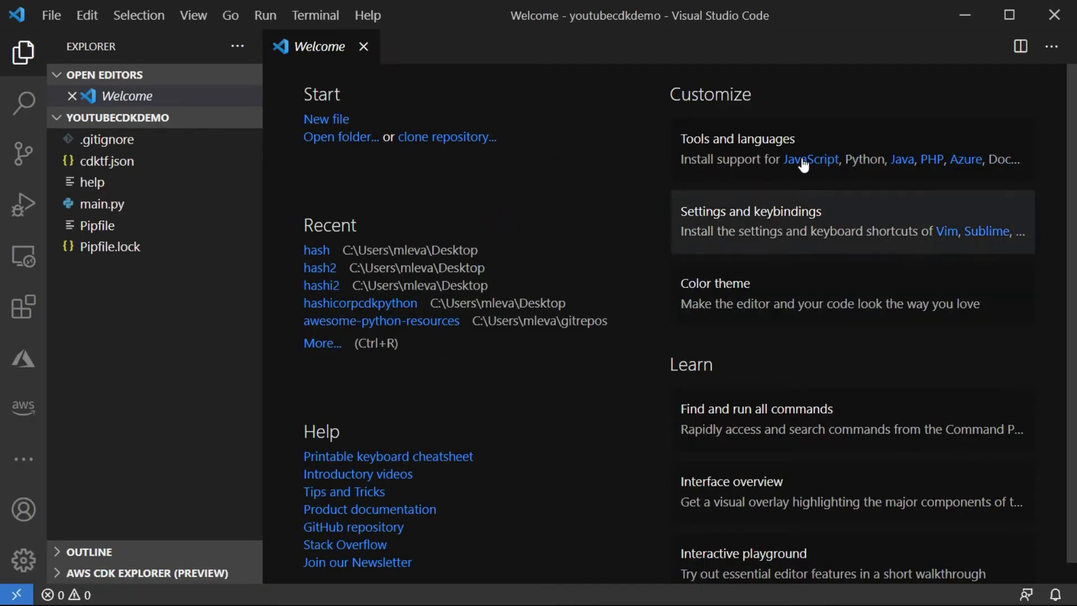
left_click(364, 46)
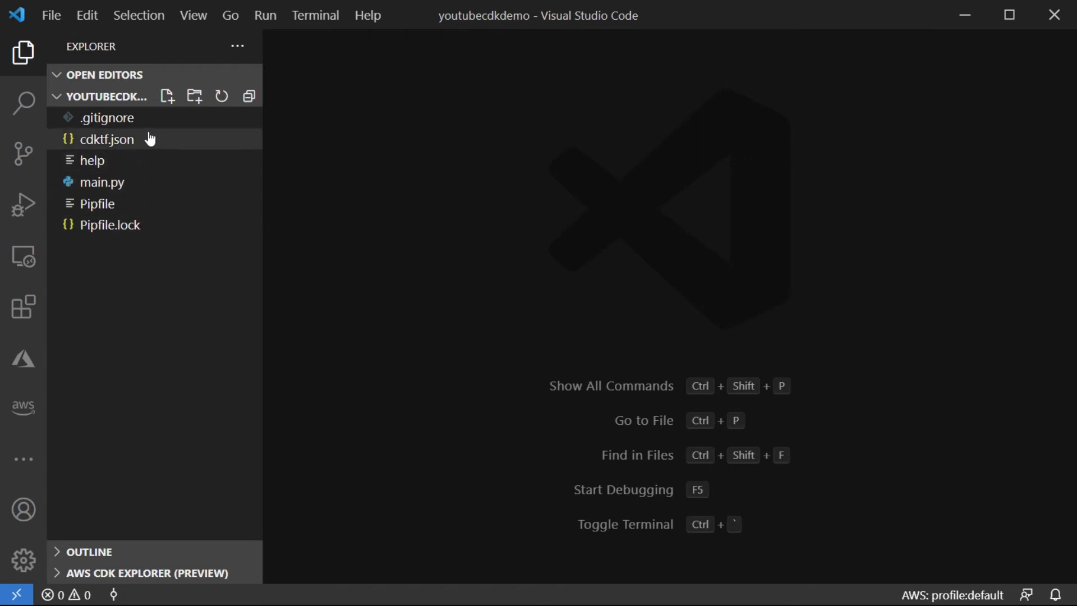
Open cdktf.json, then help and Pipfile from the Explorer to review the project settings.
left_click(108, 140)
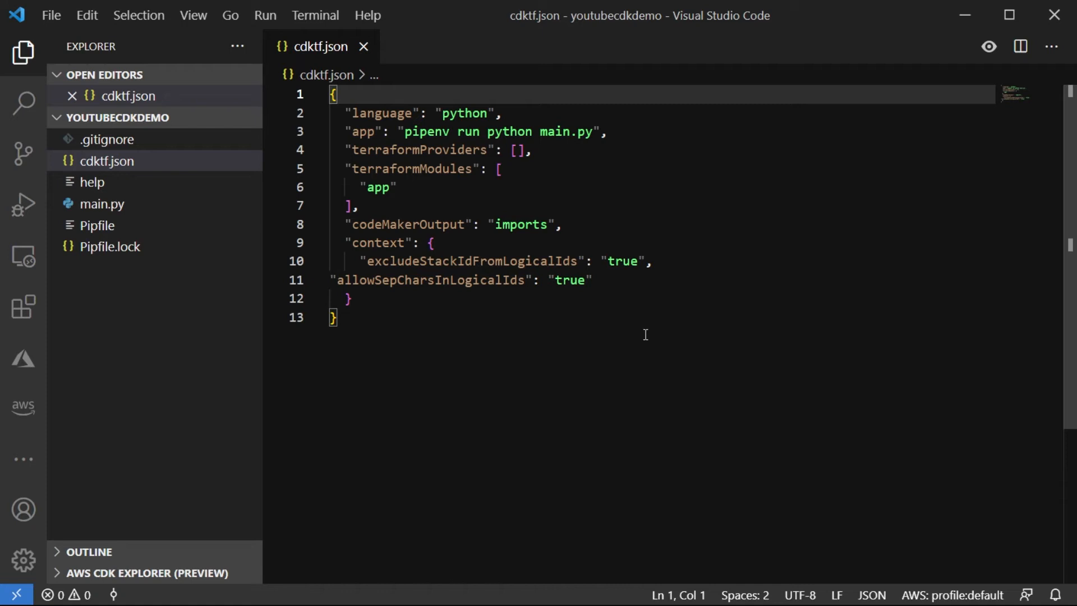
left_click(337, 317)
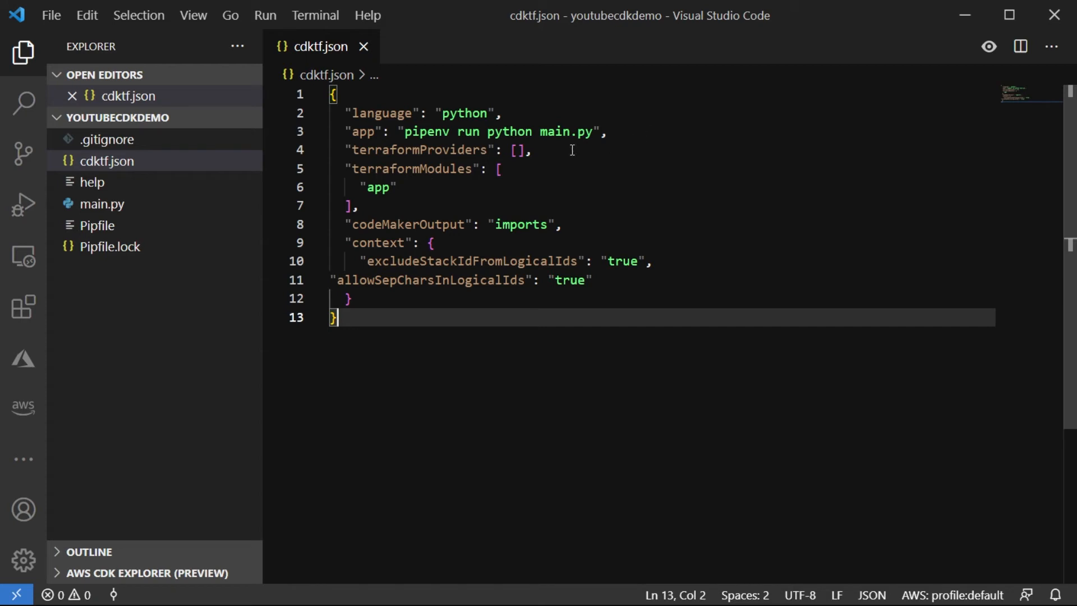
mouse_move(630, 164)
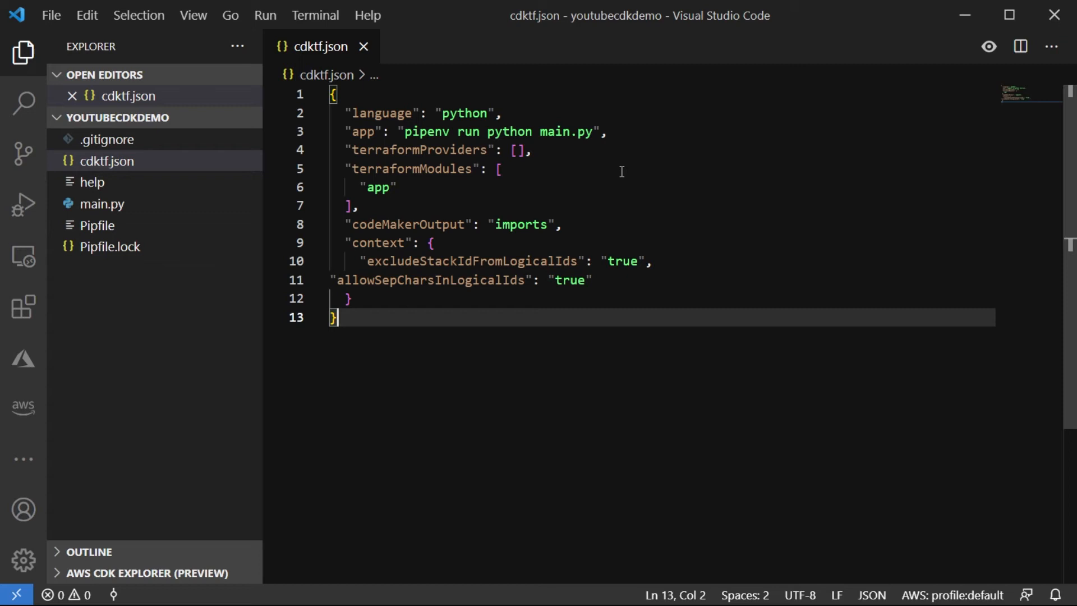
left_click(92, 182)
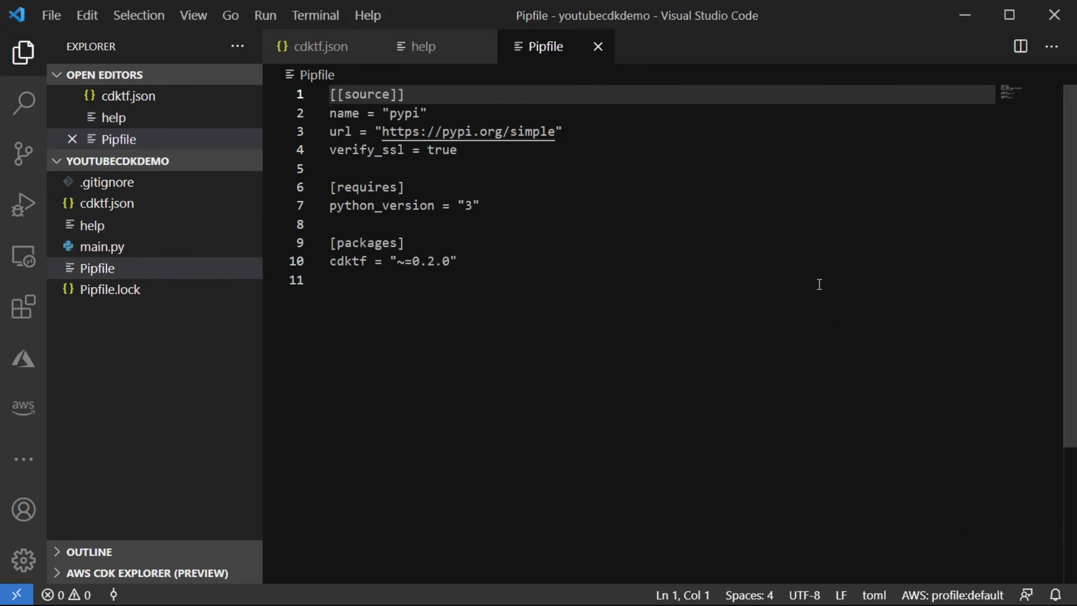
mouse_move(500, 229)
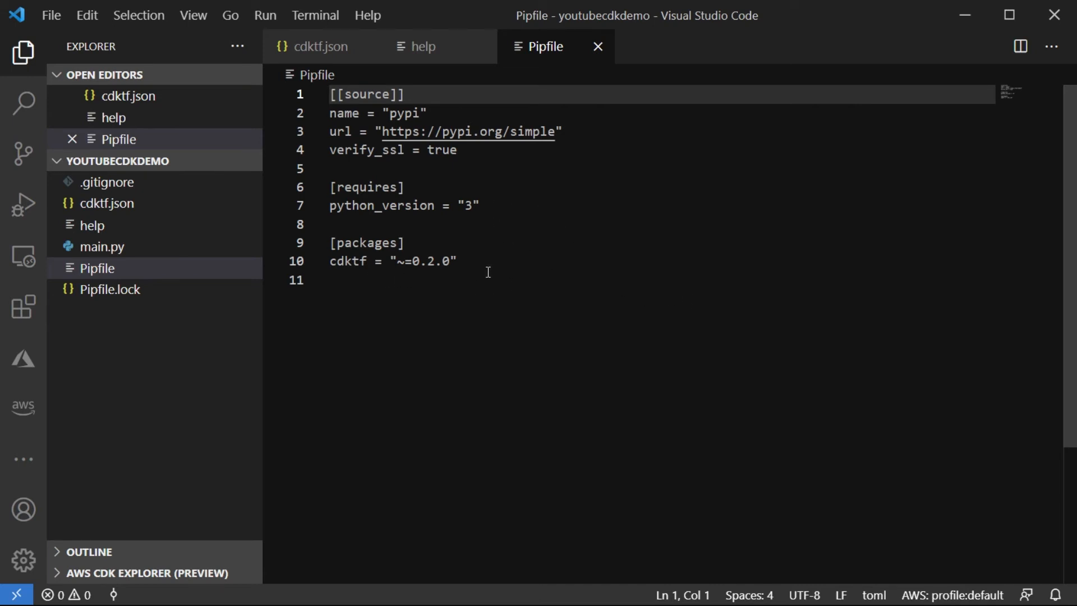
Open Pipfile.lock to review the locked packages, then close its tab.
left_click(109, 288)
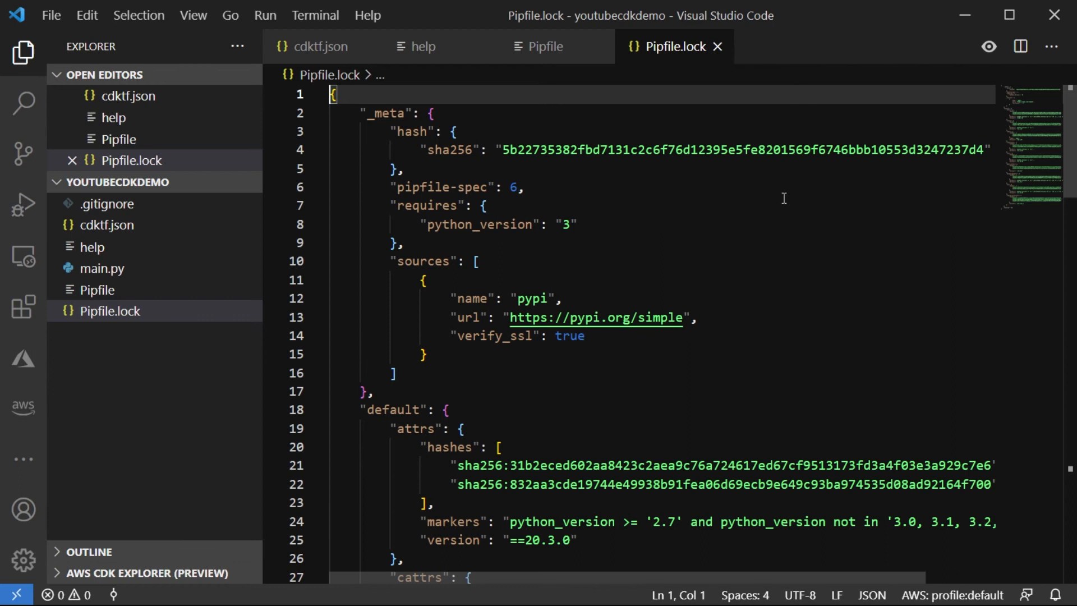
mouse_move(771, 271)
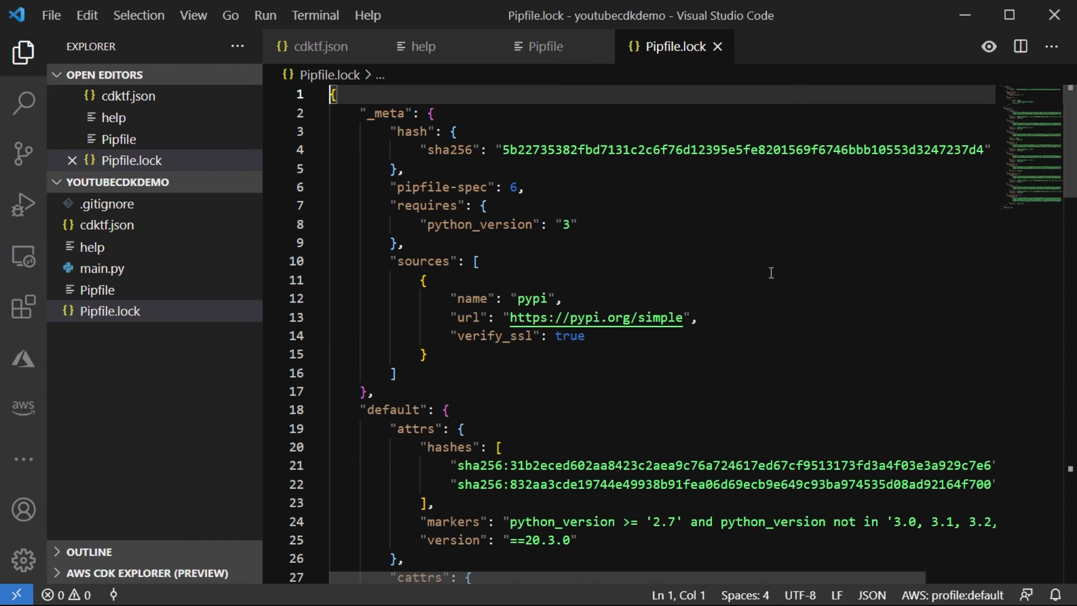
mouse_move(789, 242)
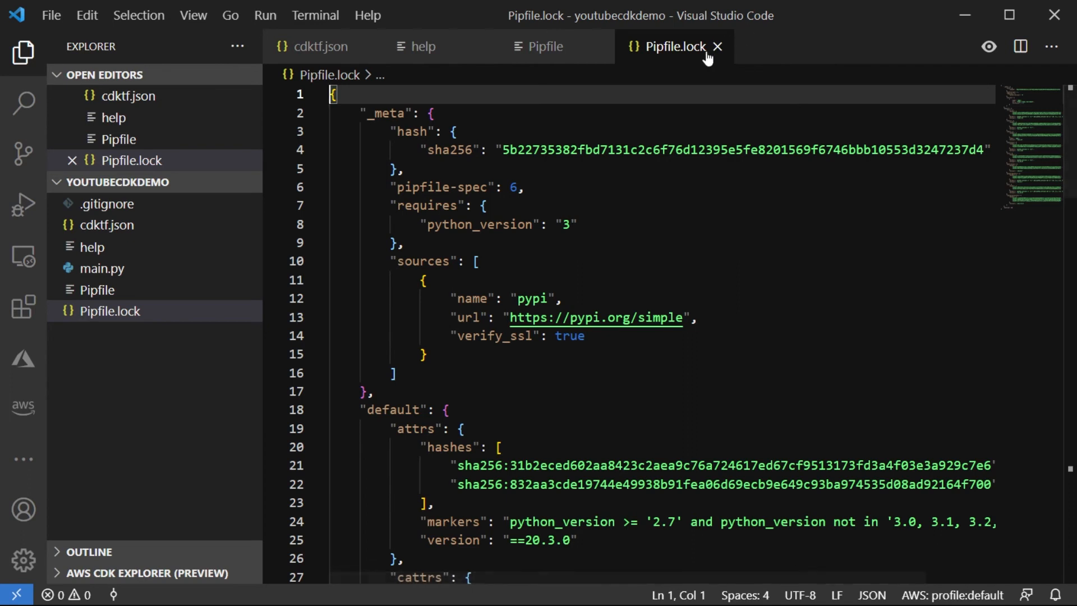
left_click(718, 47)
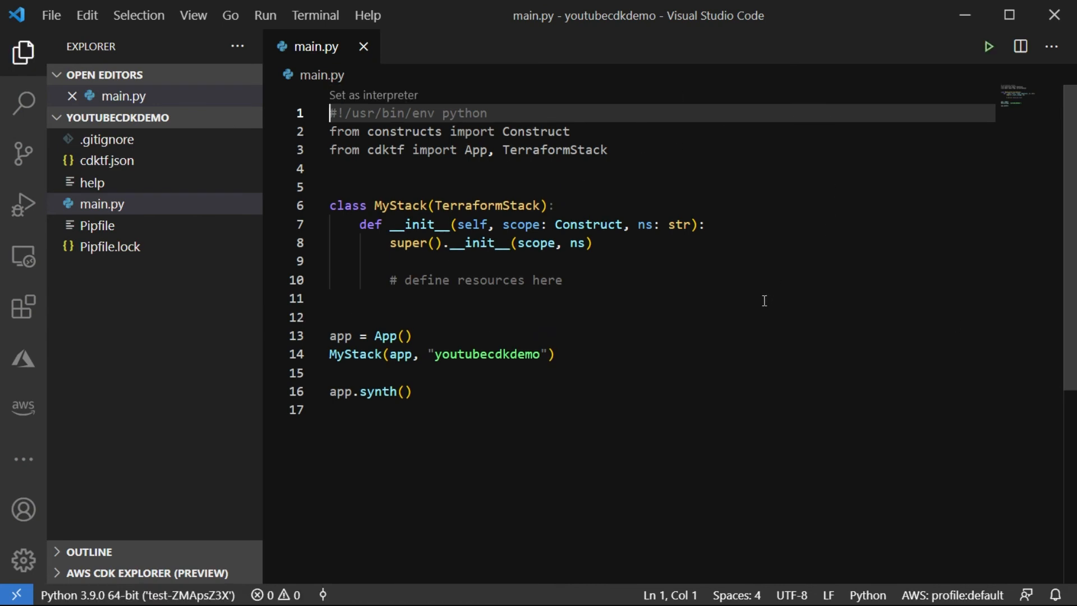
mouse_move(782, 283)
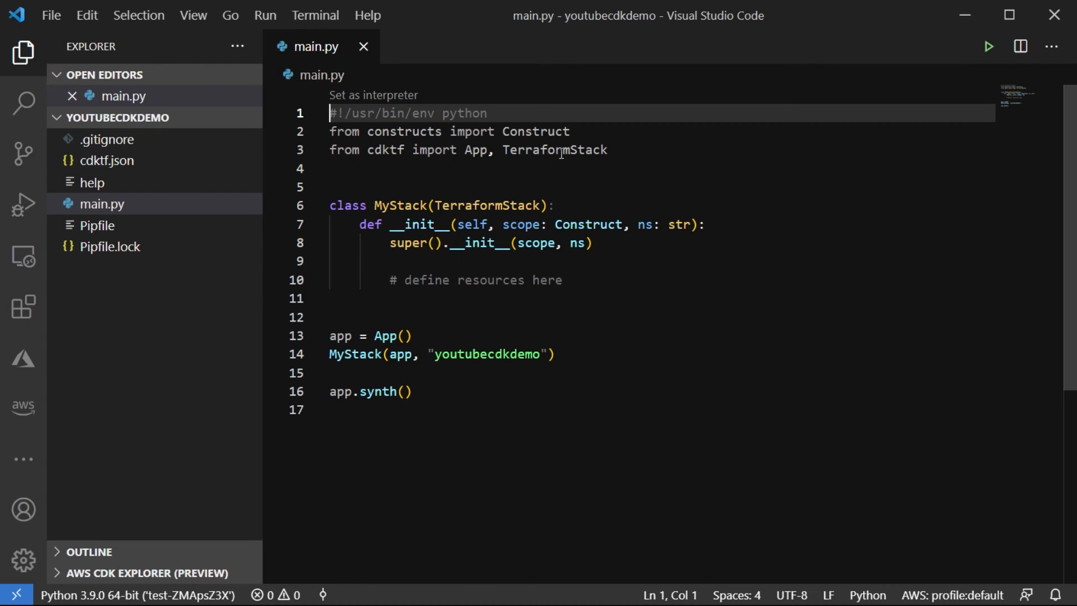
mouse_move(633, 259)
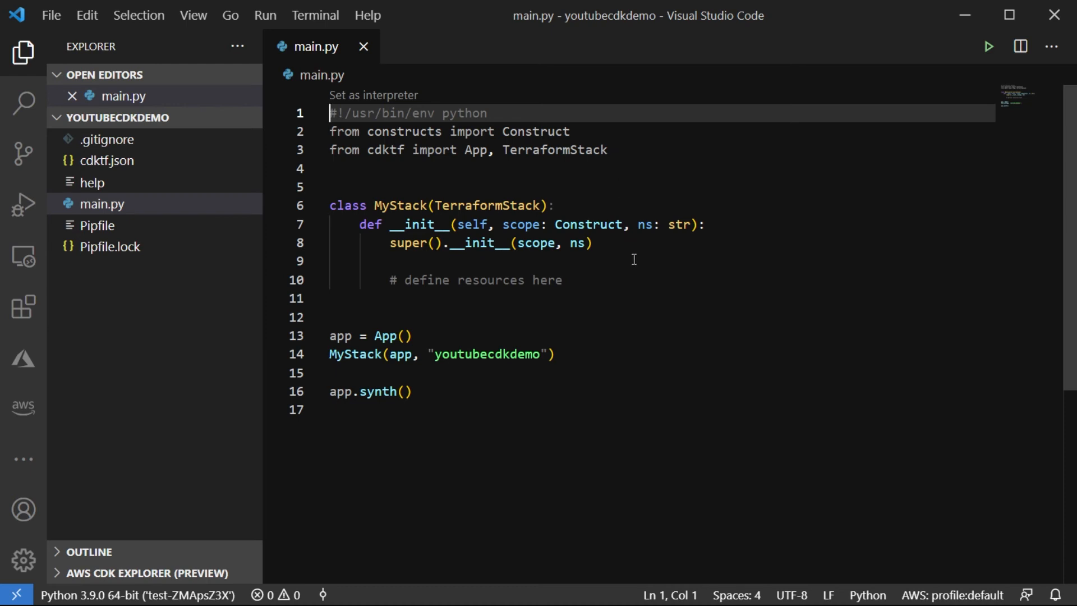
mouse_move(469, 230)
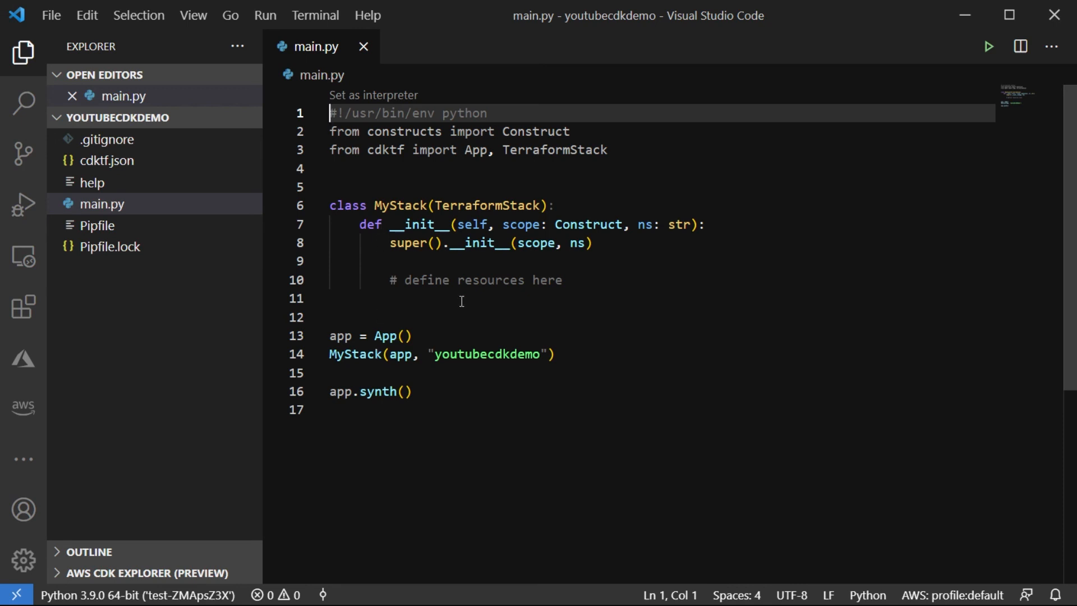
mouse_move(412, 336)
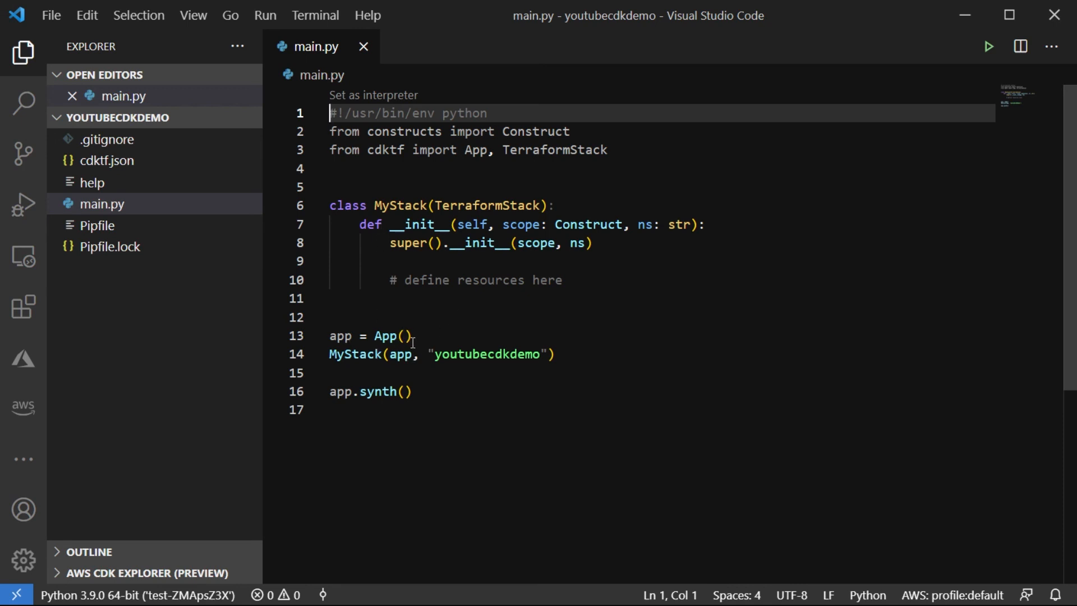
mouse_move(542, 362)
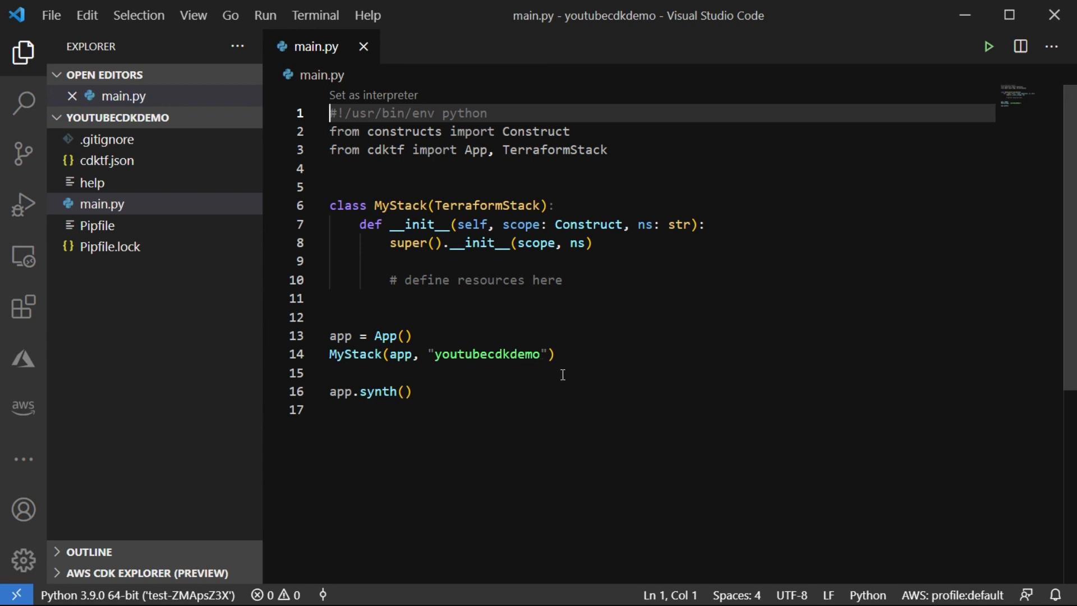
mouse_move(435, 403)
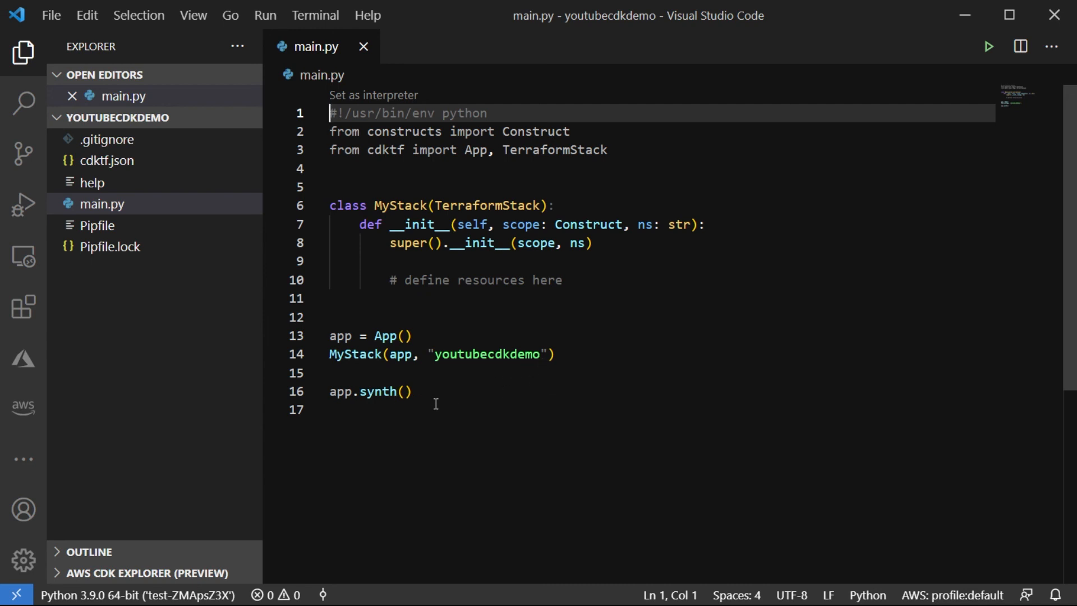
mouse_move(520, 317)
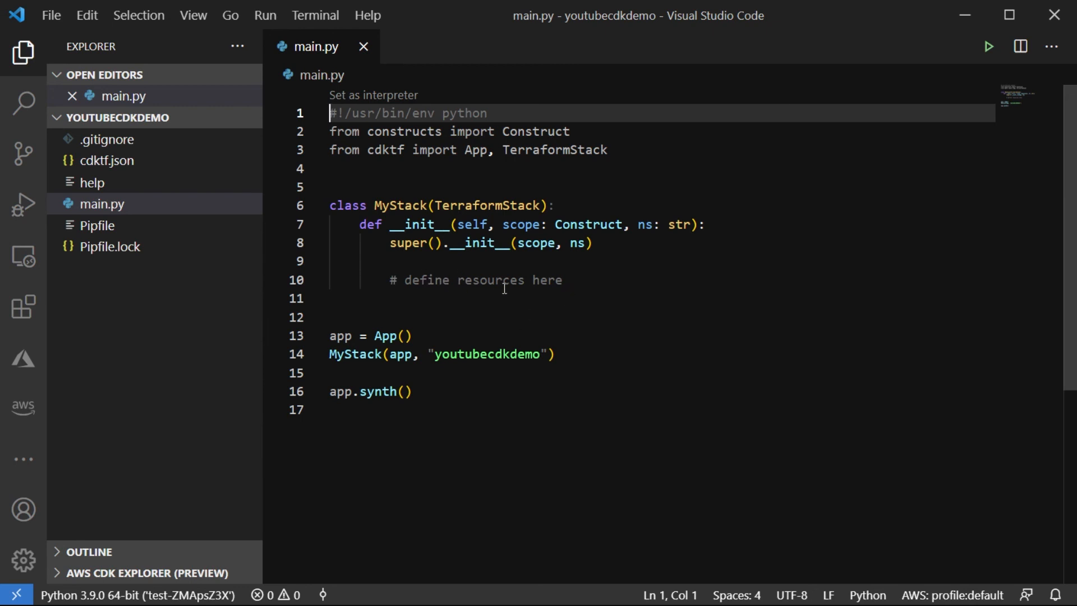
mouse_move(586, 280)
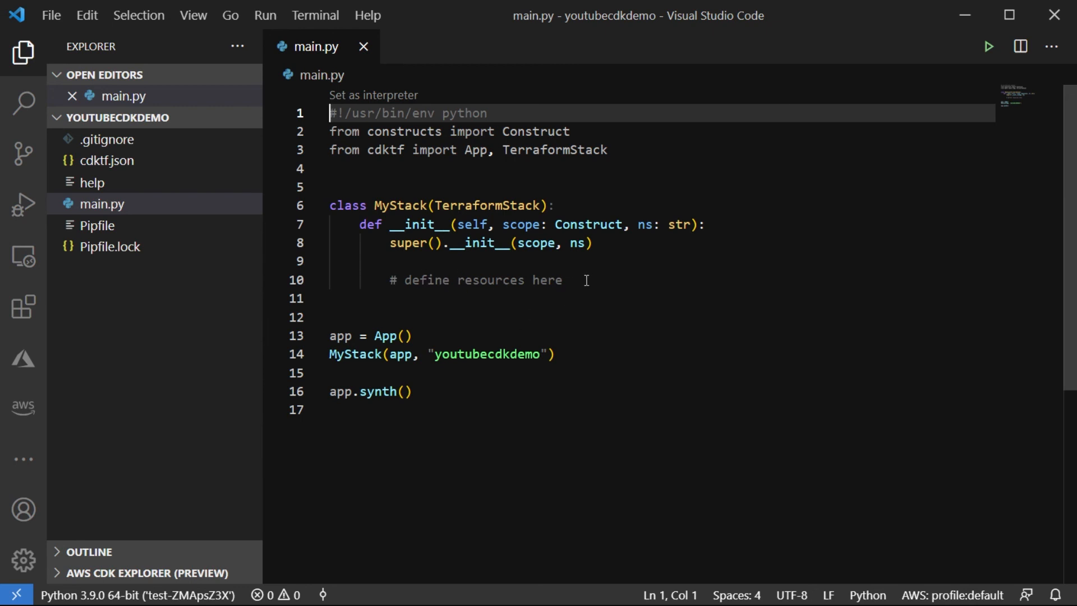
Select the '# define resources here' placeholder comment in main.py to point it out, then deselect it.
left_click_drag(402, 279, 562, 280)
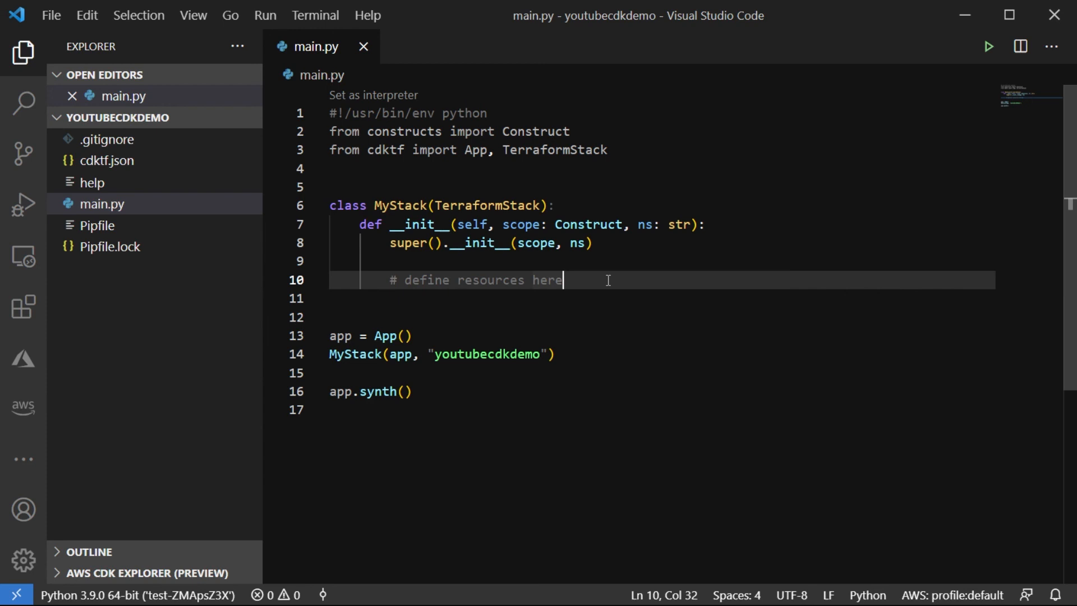
left_click_drag(563, 279, 388, 279)
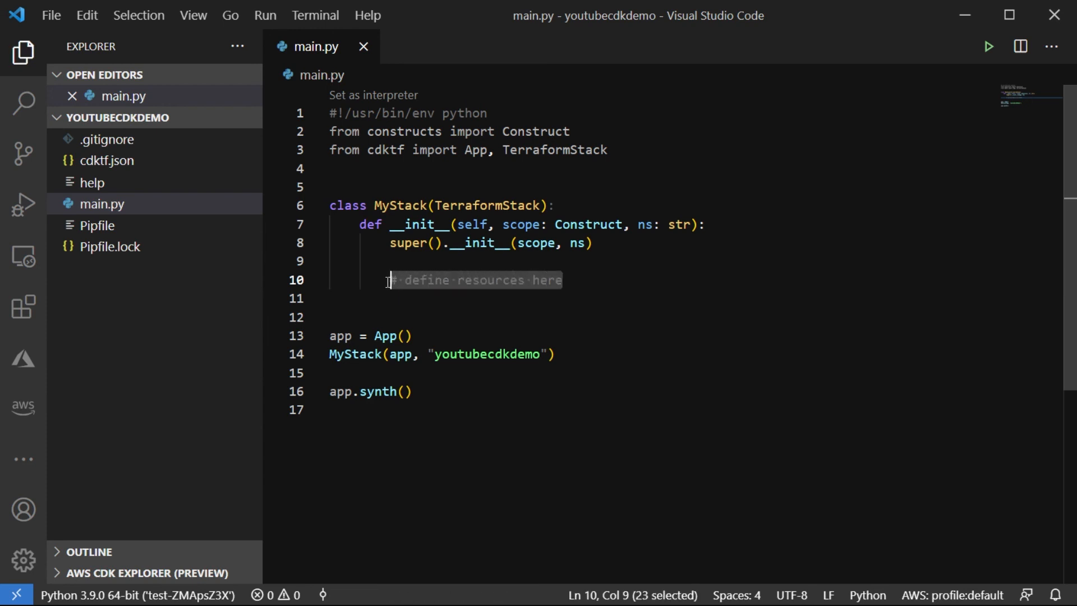
left_click(580, 279)
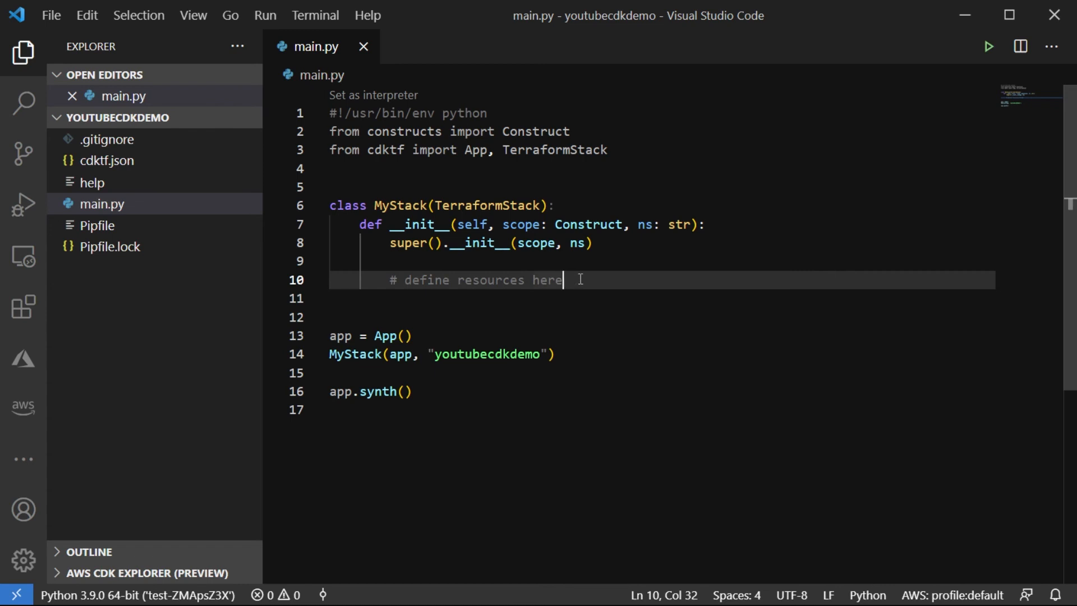